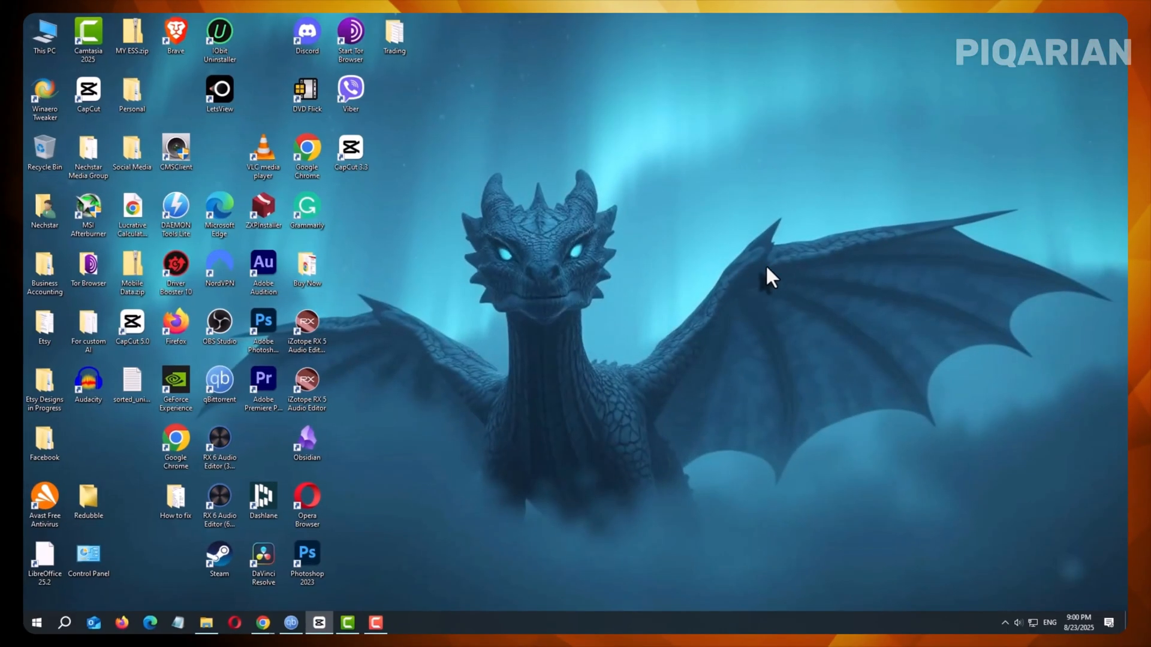
{"action": "mouse_move", "coordinate": [613, 470]}
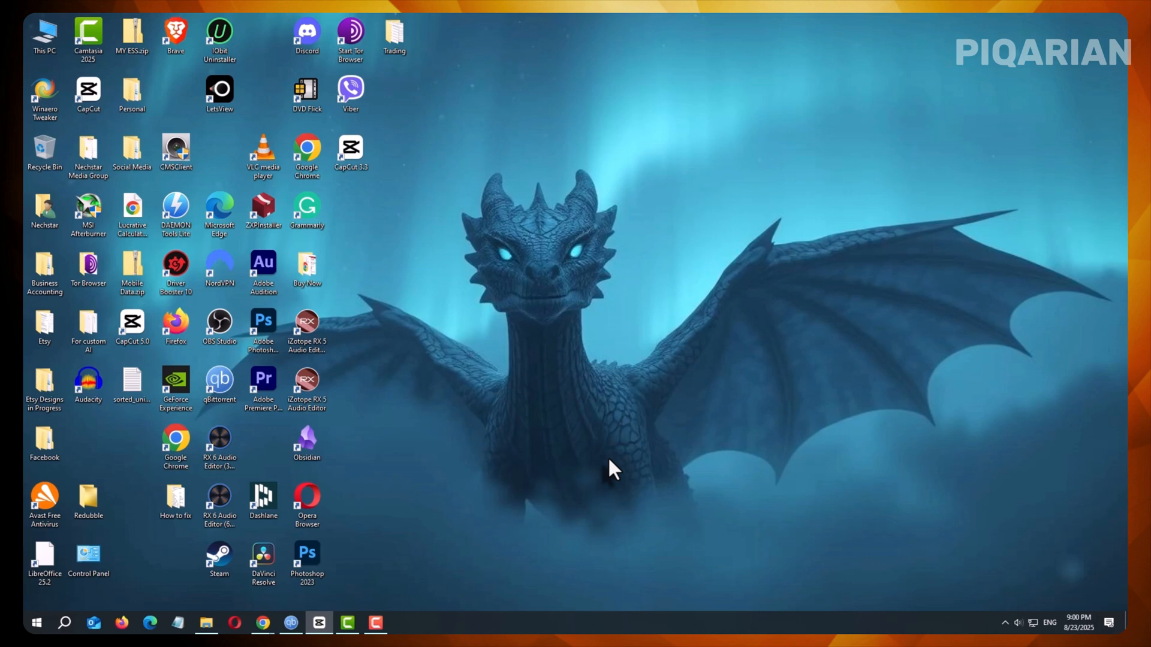
{"action": "mouse_move", "coordinate": [38, 622]}
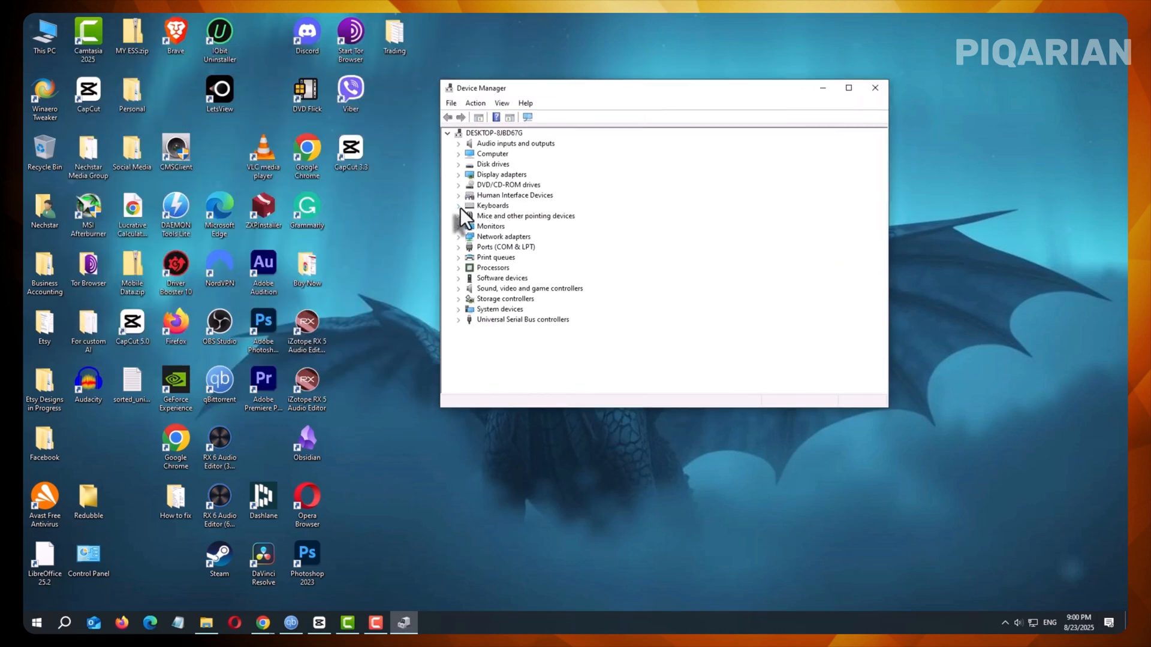
Uninstall the HID Keyboard Device under Keyboards and confirm the removal
{"action": "left_click", "coordinate": [459, 205]}
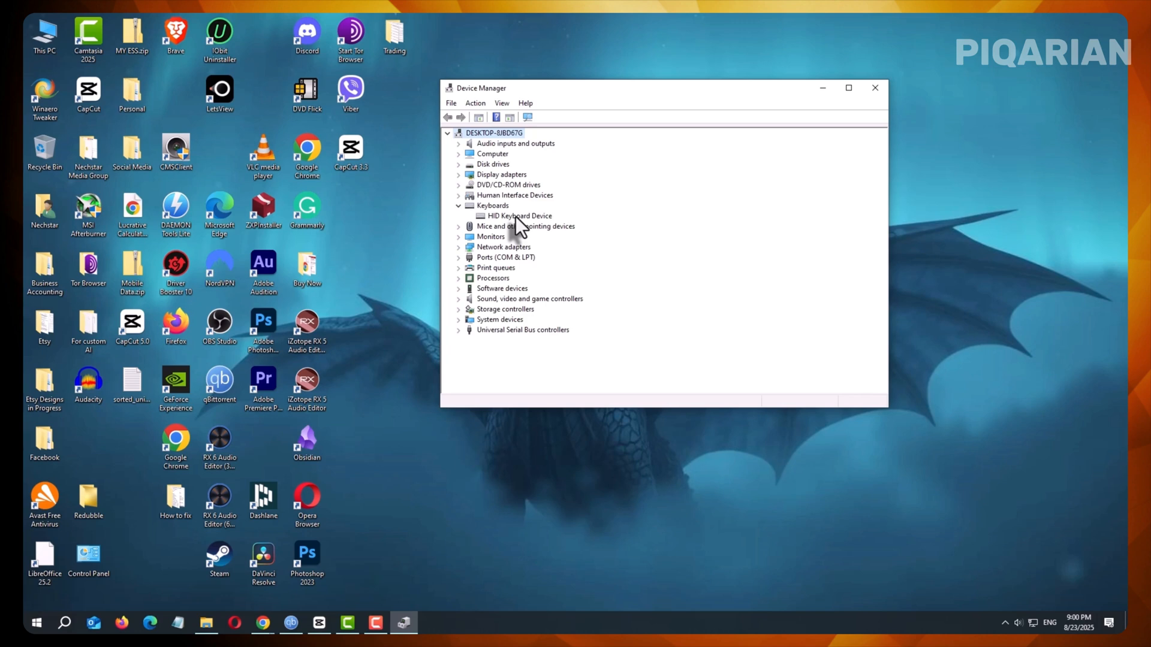
{"action": "right_click", "coordinate": [519, 216]}
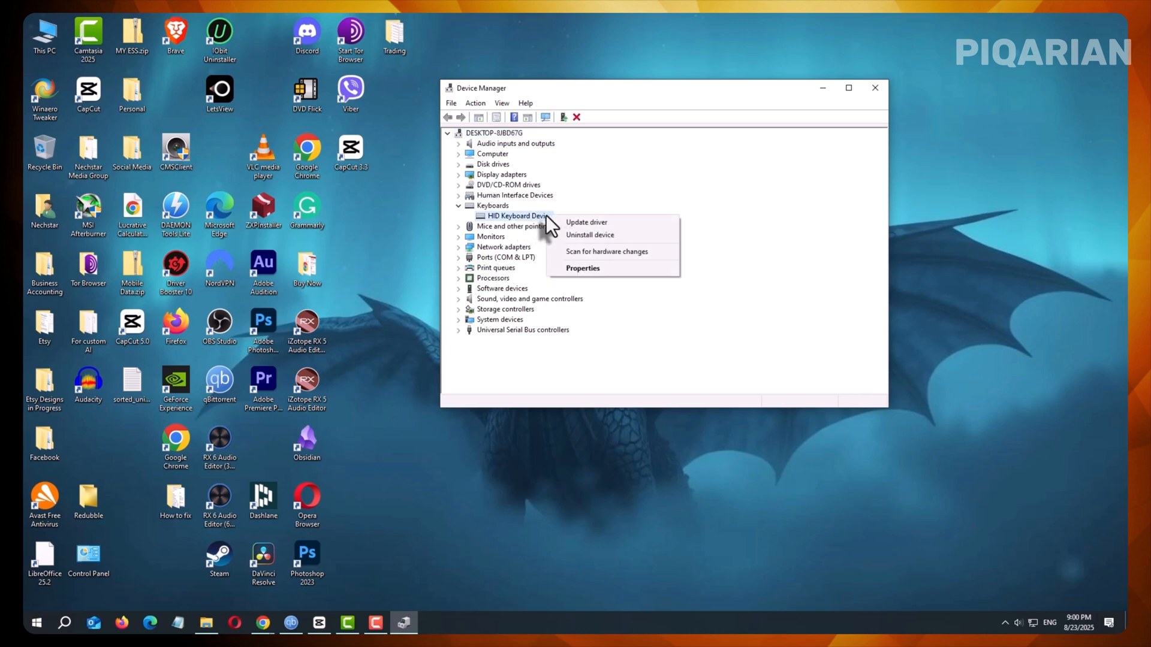
{"action": "mouse_move", "coordinate": [616, 242]}
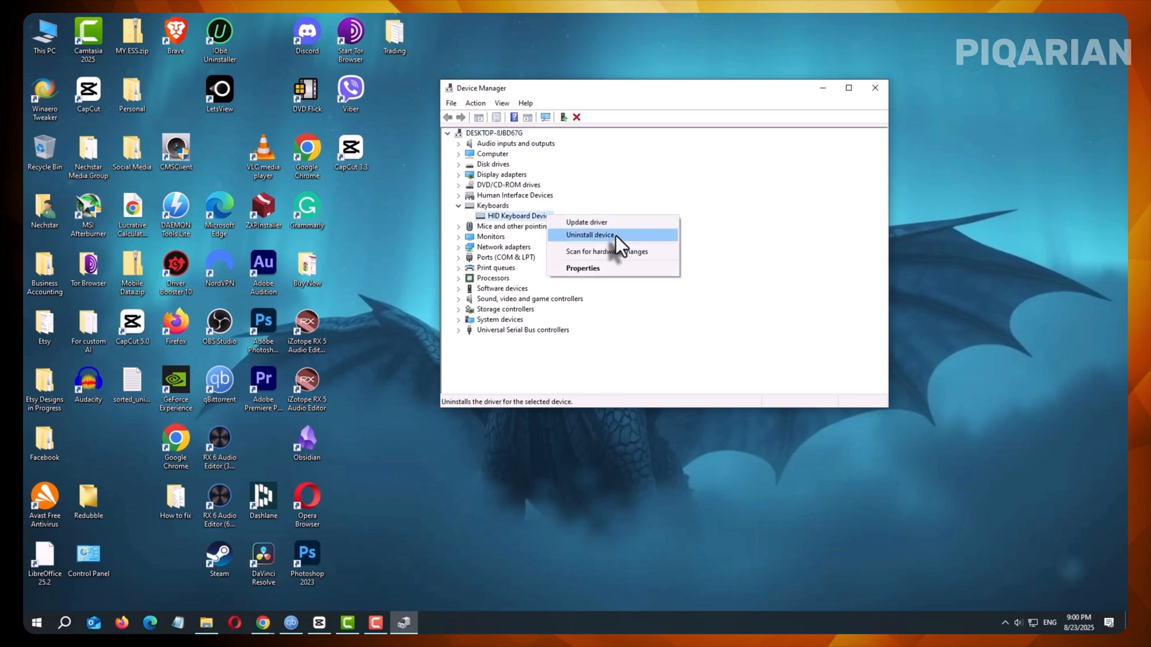
{"action": "left_click", "coordinate": [589, 235]}
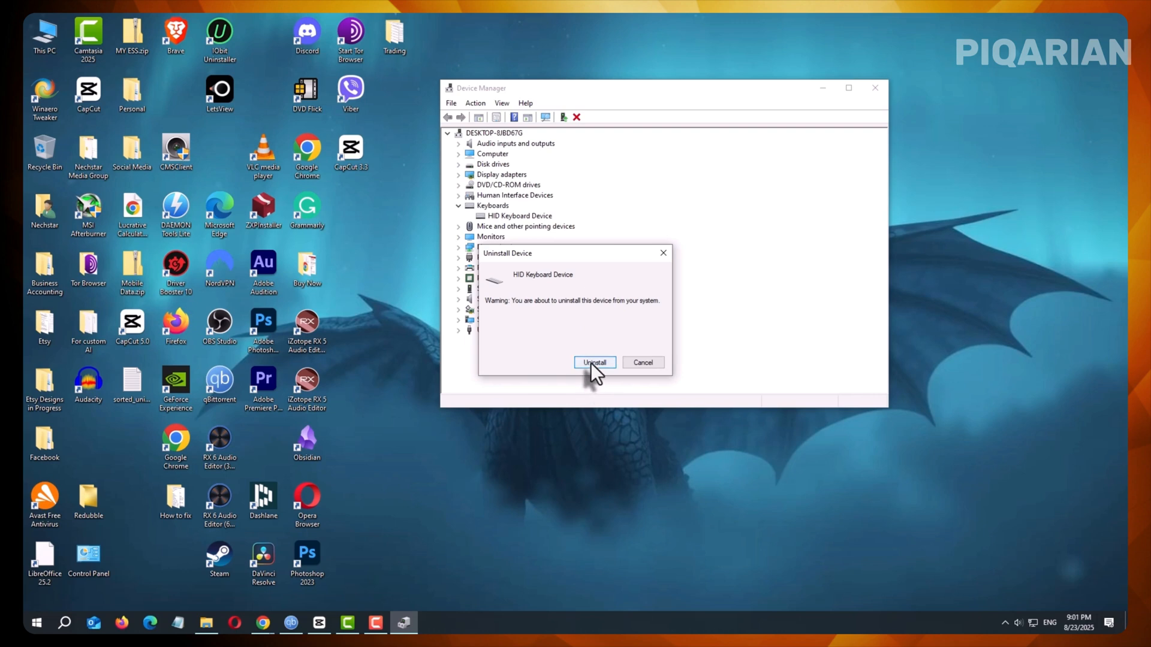
{"action": "left_click", "coordinate": [595, 362]}
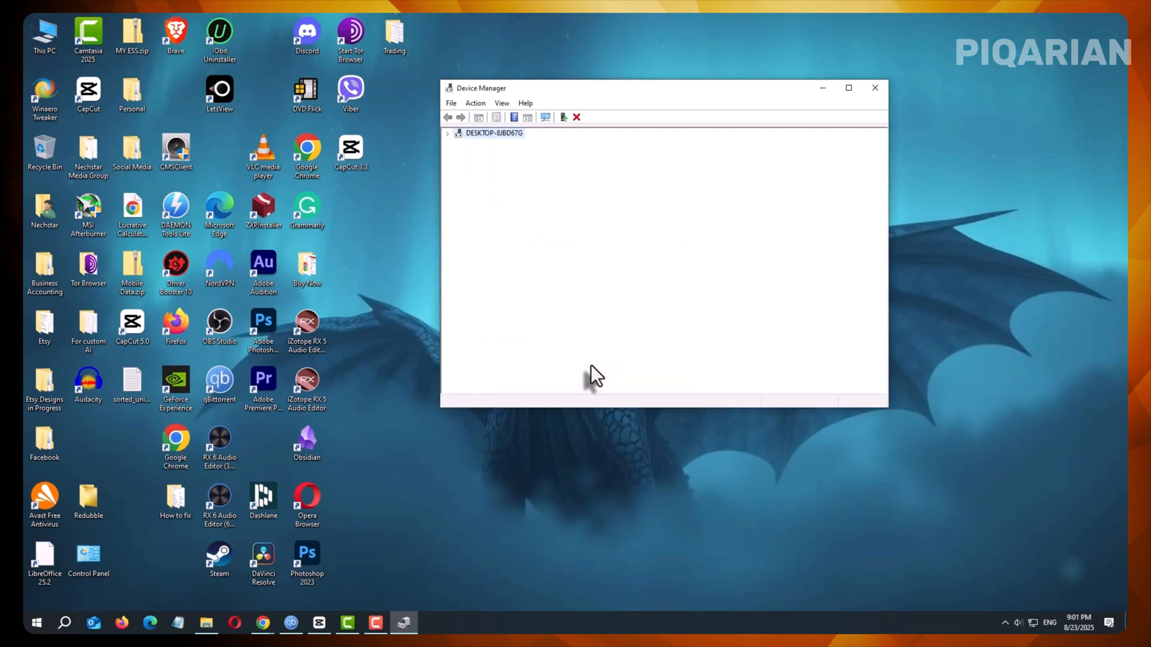
Scan for hardware changes so the HID Keyboard Device reappears under Keyboards
{"action": "left_click", "coordinate": [447, 133]}
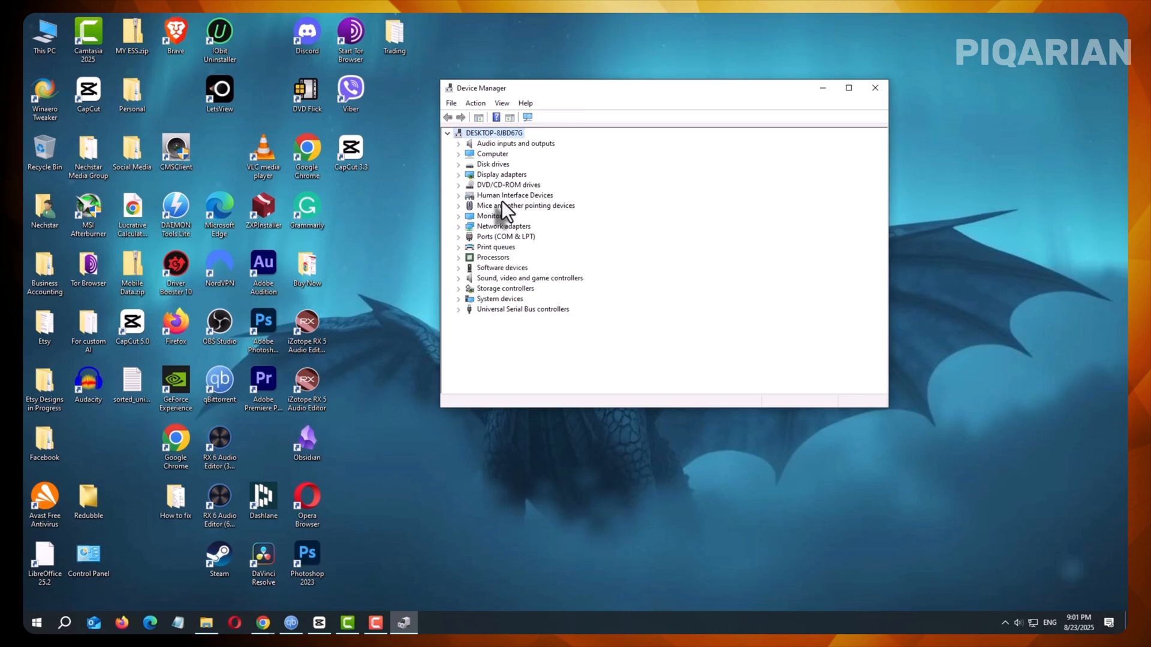
{"action": "mouse_move", "coordinate": [580, 257]}
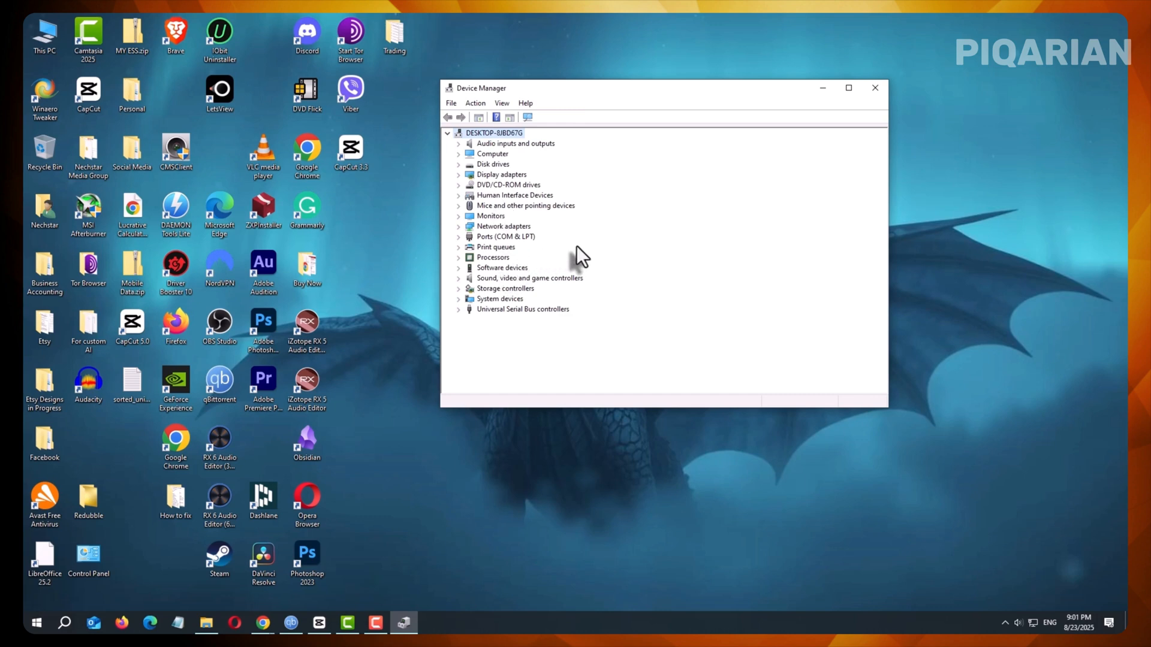
{"action": "left_click", "coordinate": [475, 103]}
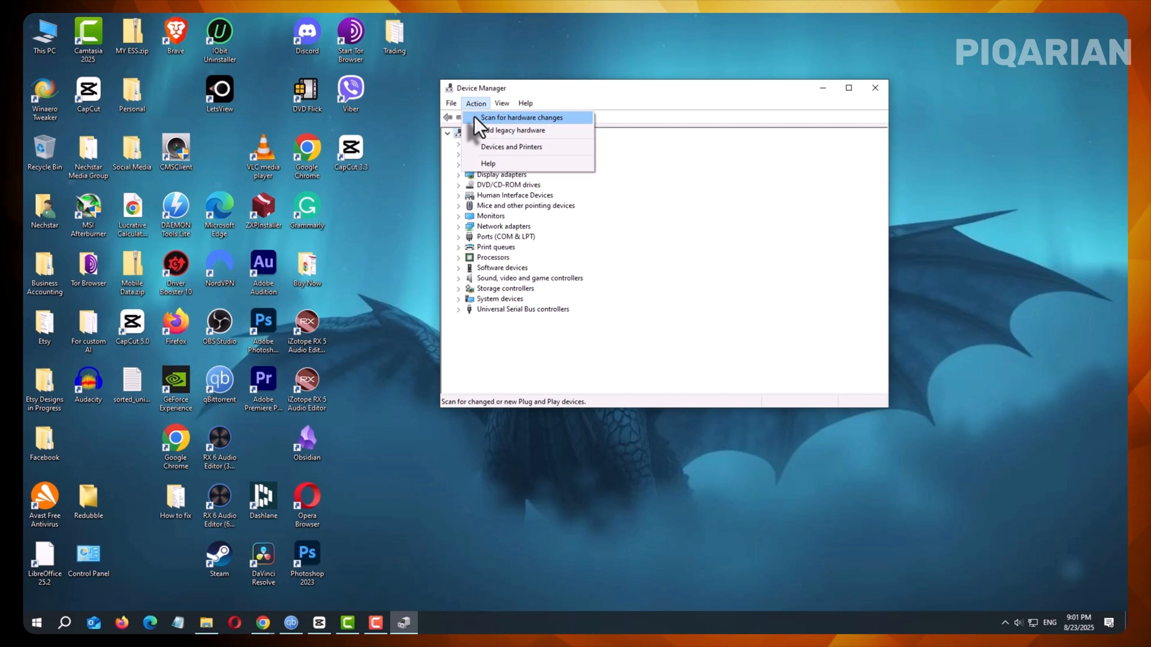
{"action": "left_click", "coordinate": [521, 117]}
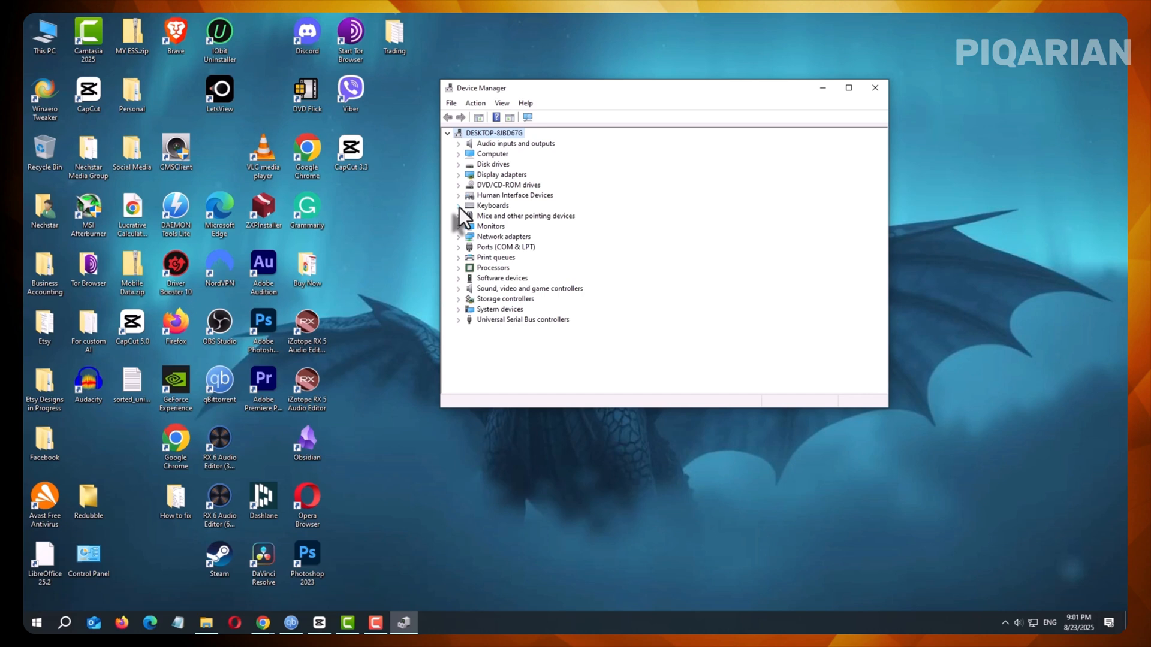
{"action": "left_click", "coordinate": [459, 205]}
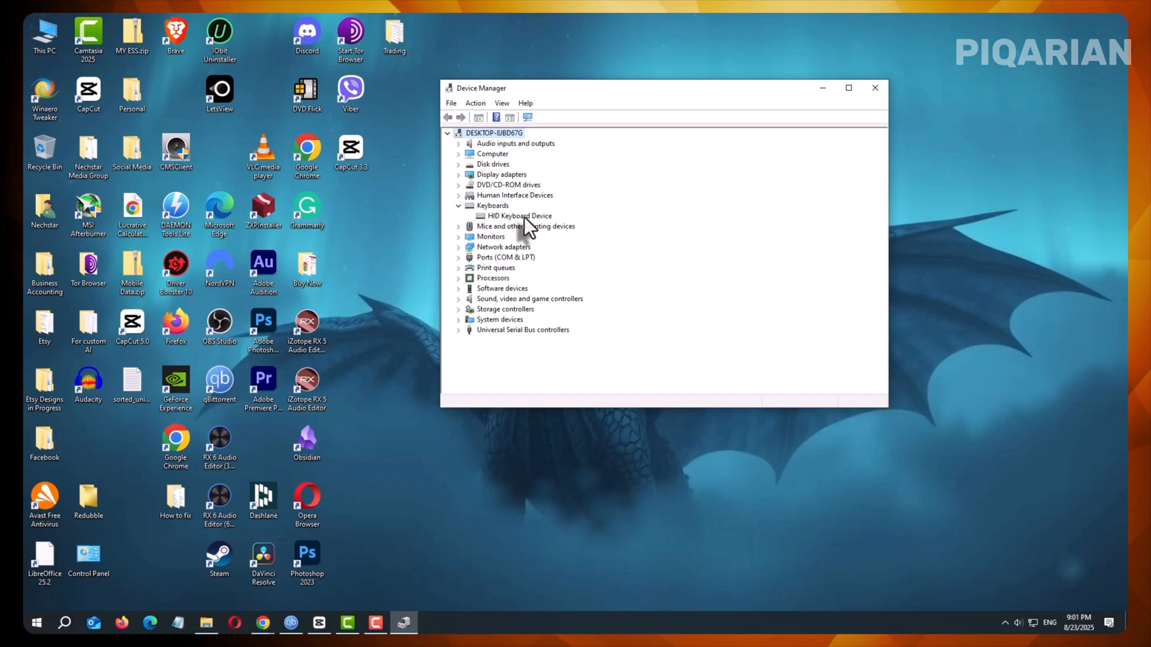
Close Device Manager and launch Windows Settings from the Start menu
{"action": "left_click", "coordinate": [873, 88]}
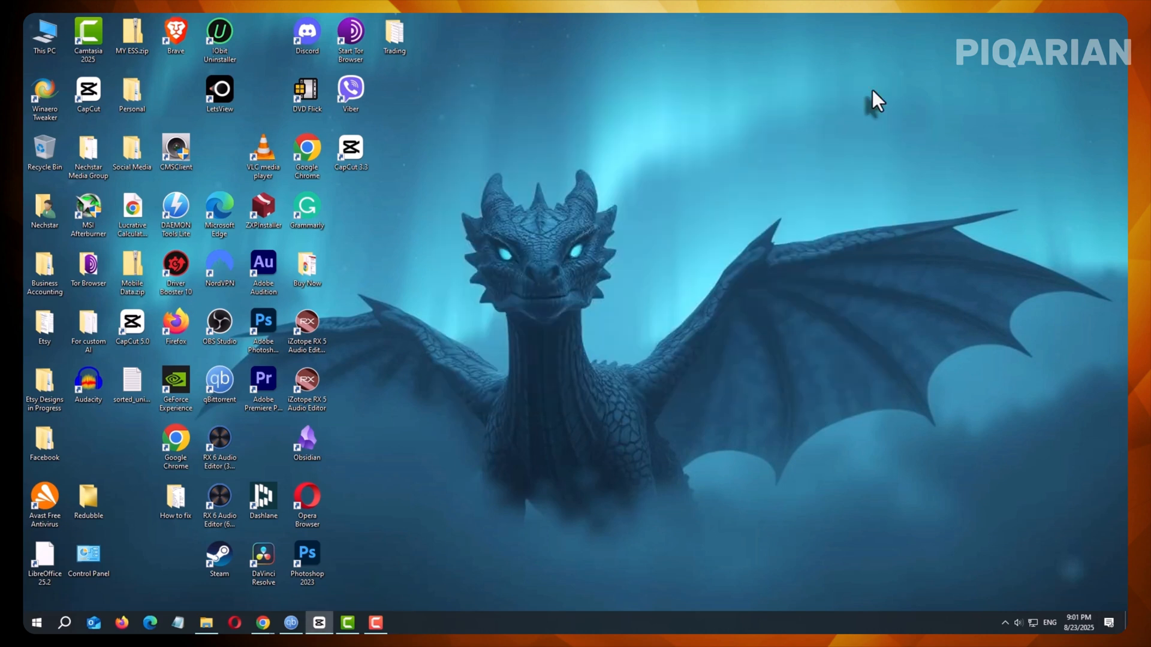
{"action": "mouse_move", "coordinate": [101, 577]}
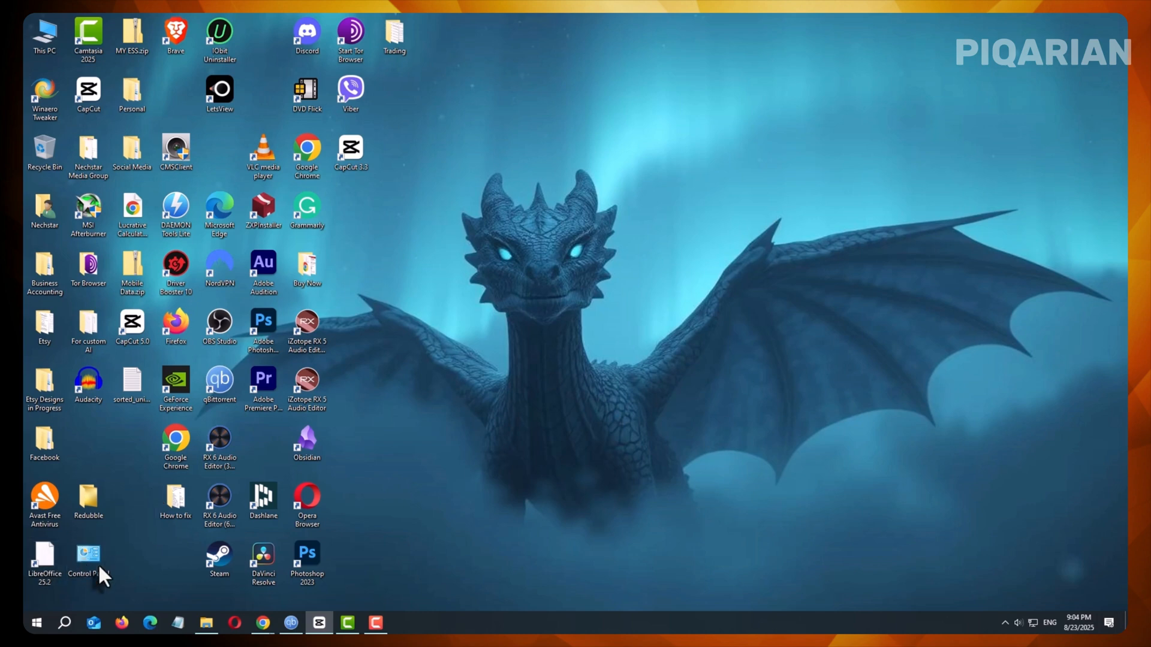
{"action": "left_click", "coordinate": [35, 623]}
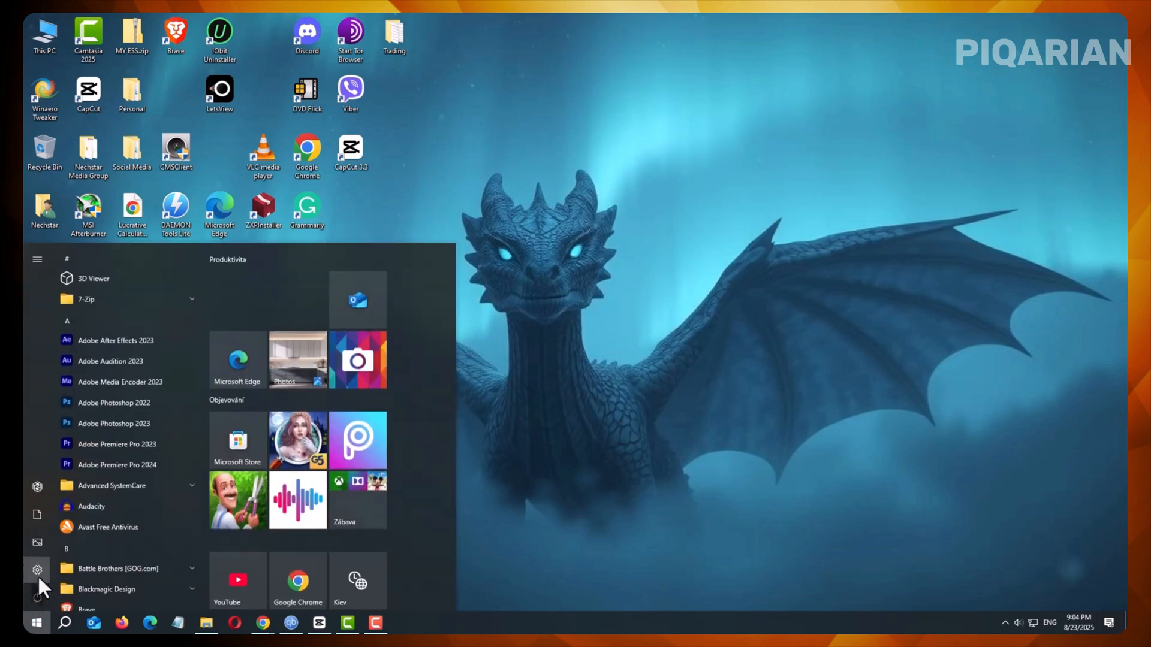
{"action": "left_click", "coordinate": [38, 570]}
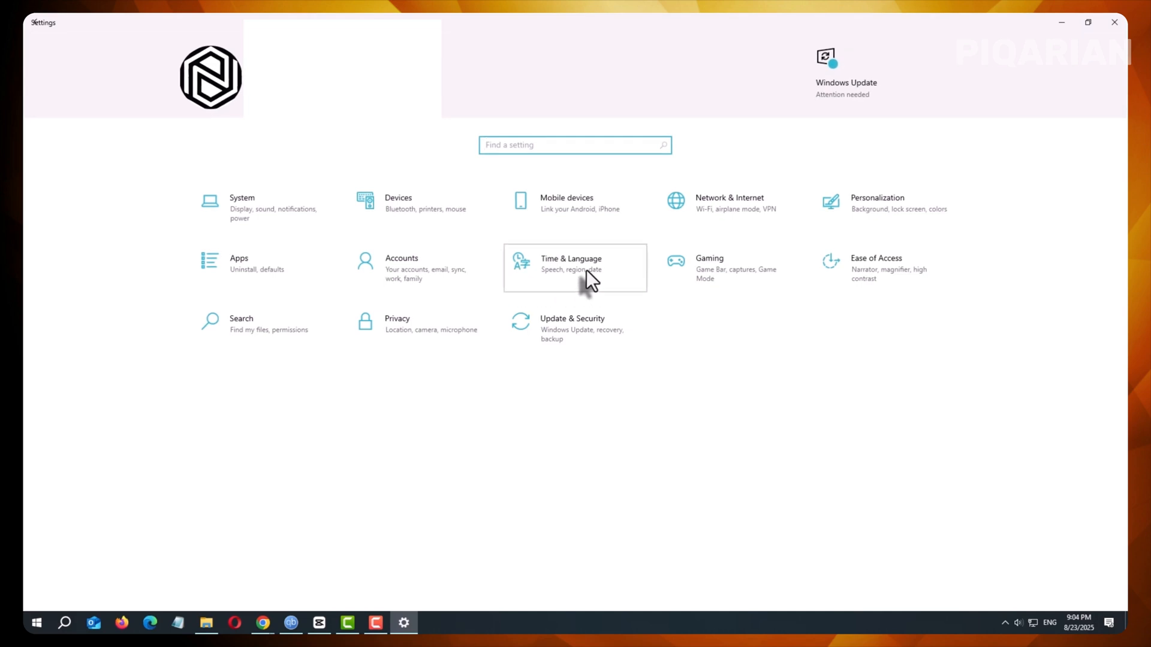
Go to Time & Language and select the Language page
{"action": "left_click", "coordinate": [575, 268]}
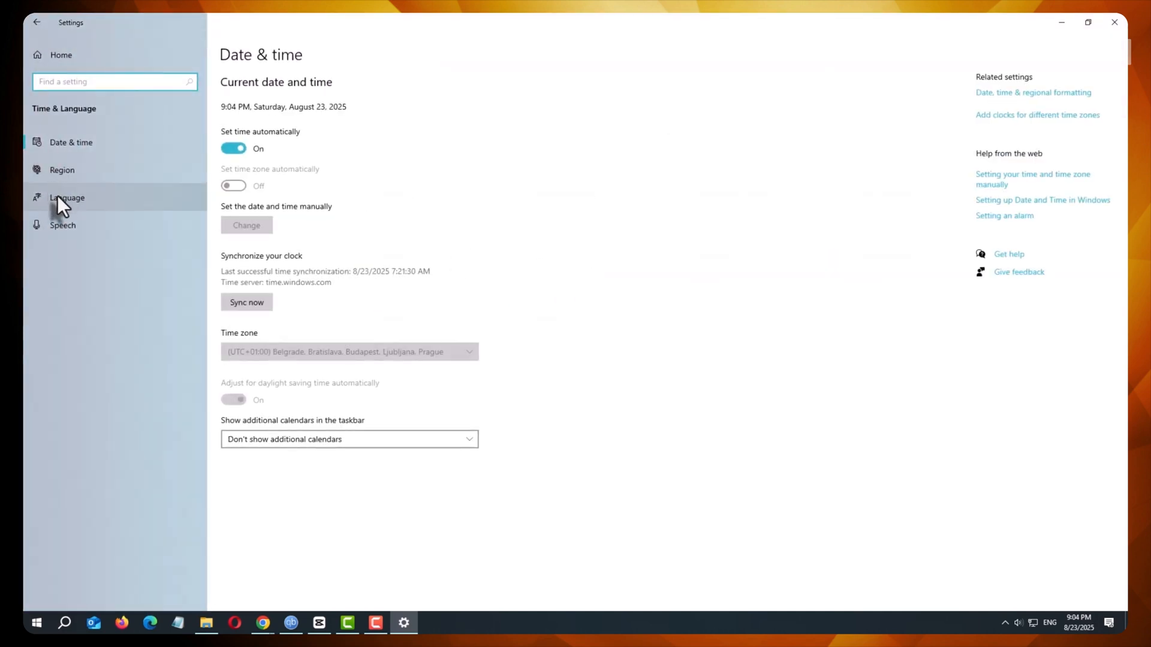
{"action": "left_click", "coordinate": [68, 198]}
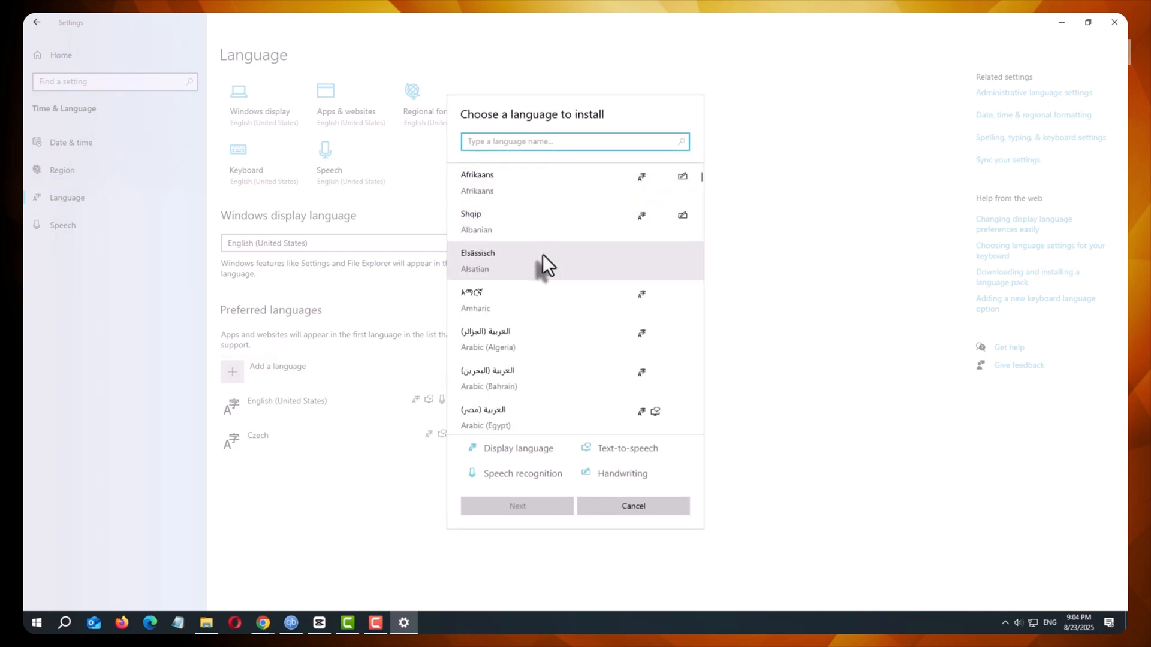
Search 'eng', select English (Canada) and proceed to its language feature options
{"action": "type", "text": "e"}
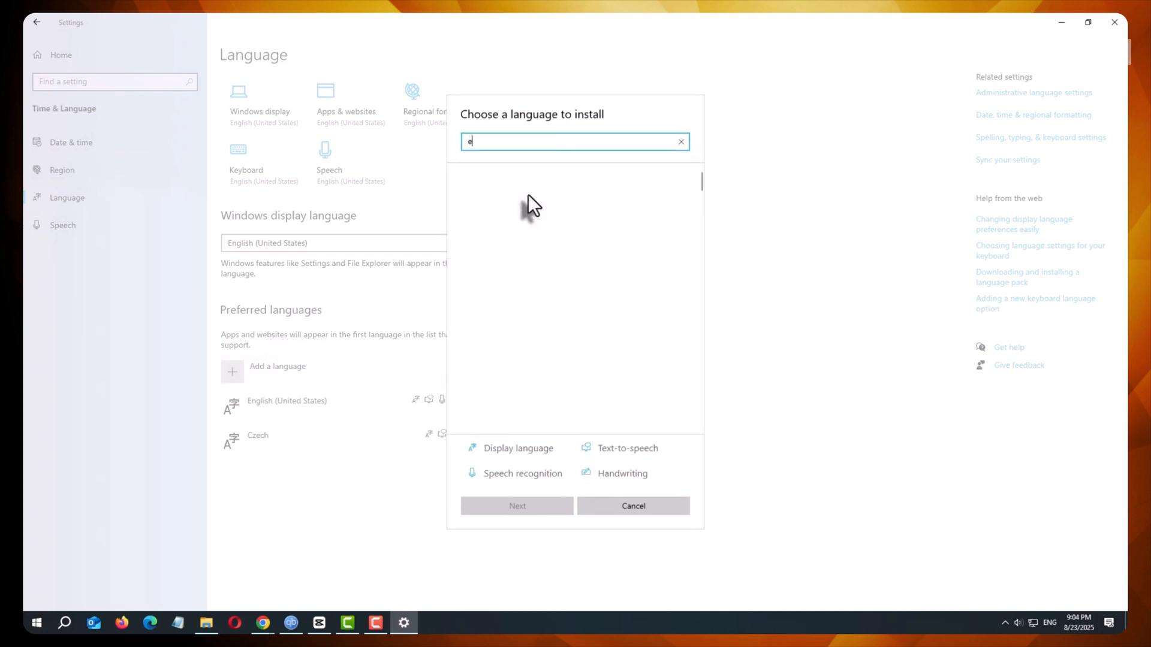
{"action": "type", "text": "ng"}
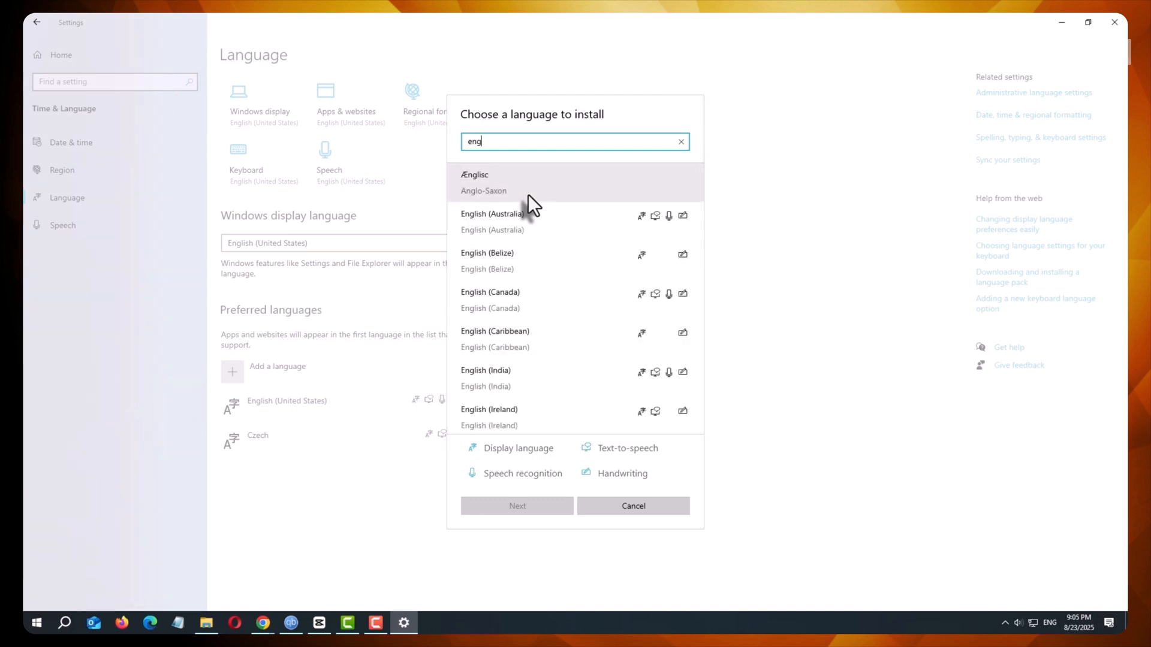
{"action": "left_click", "coordinate": [515, 300]}
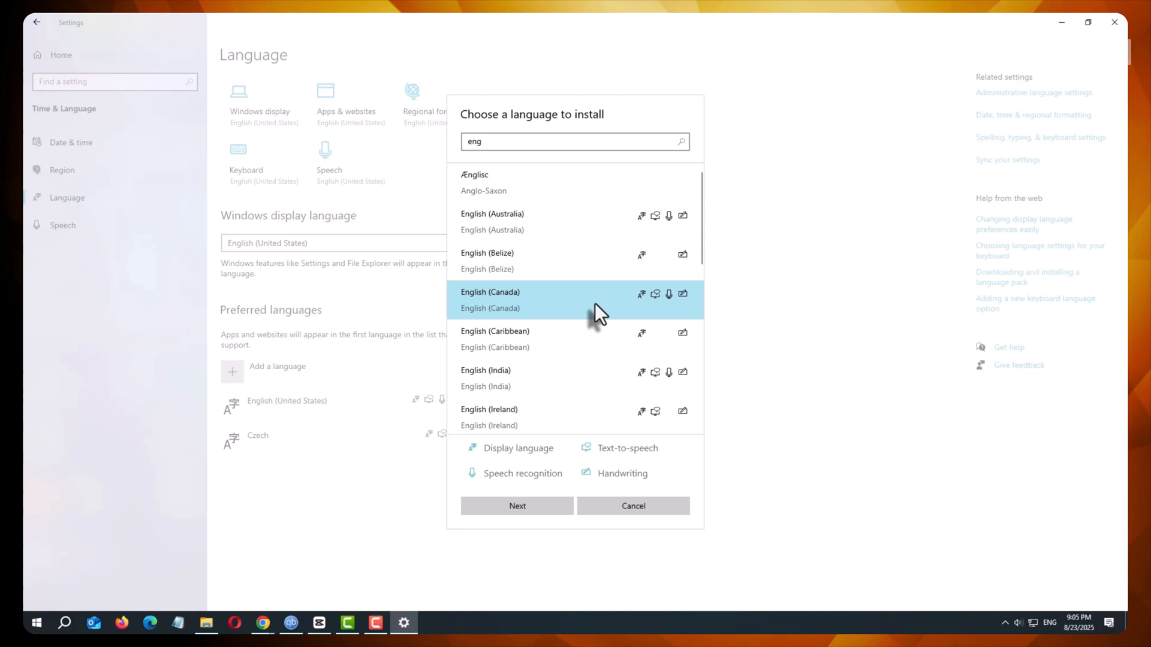
{"action": "mouse_move", "coordinate": [517, 506]}
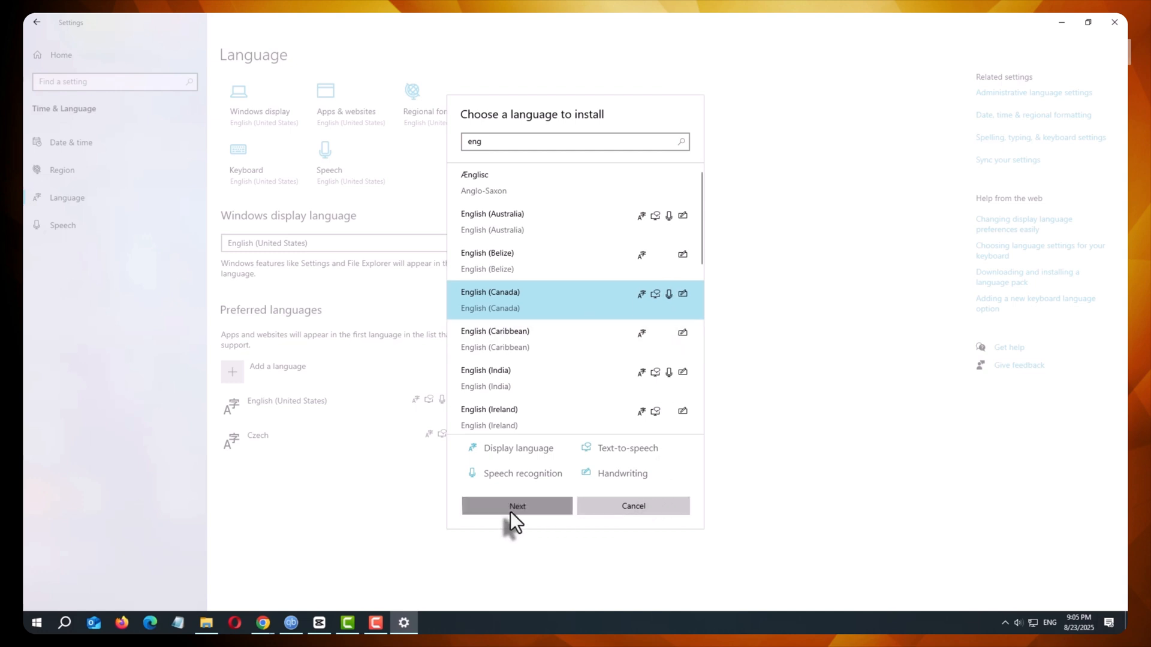
{"action": "left_click", "coordinate": [516, 506]}
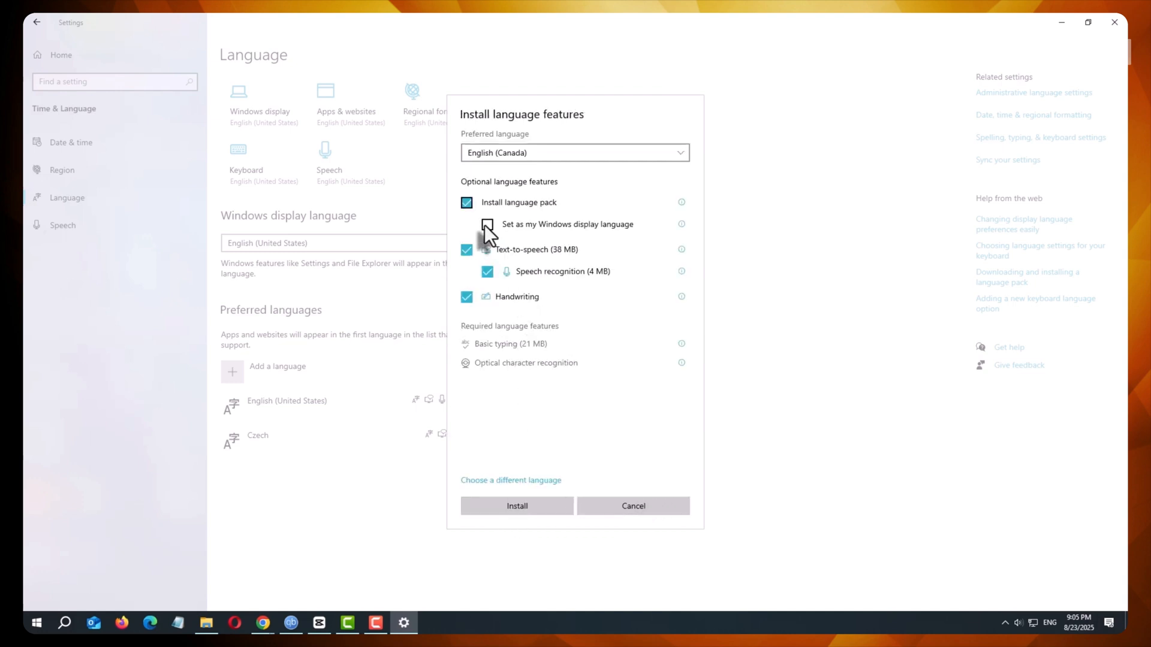
Install English (Canada) without setting it as the display language
{"action": "left_click", "coordinate": [633, 505]}
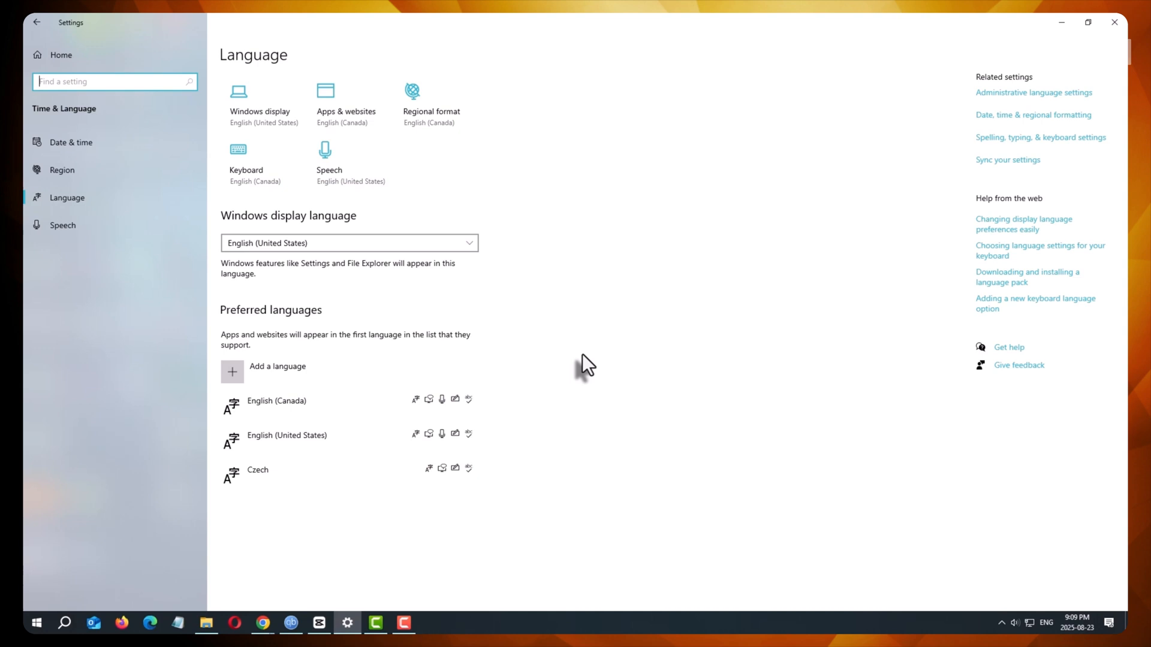
{"action": "mouse_move", "coordinate": [352, 407]}
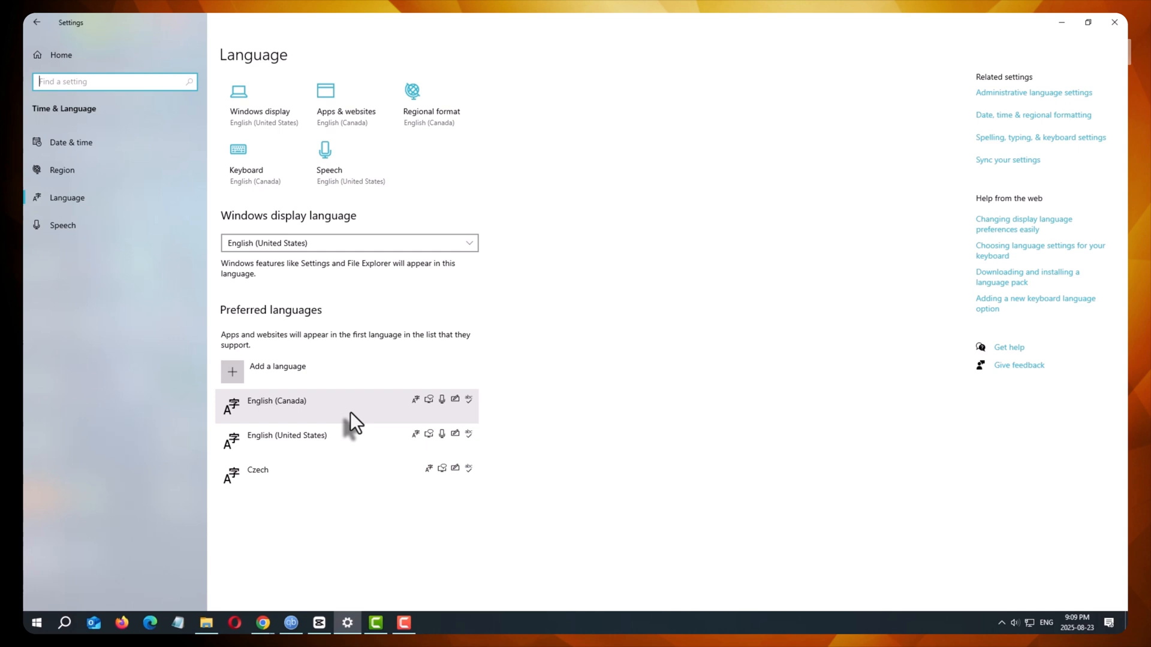
{"action": "mouse_move", "coordinate": [369, 424]}
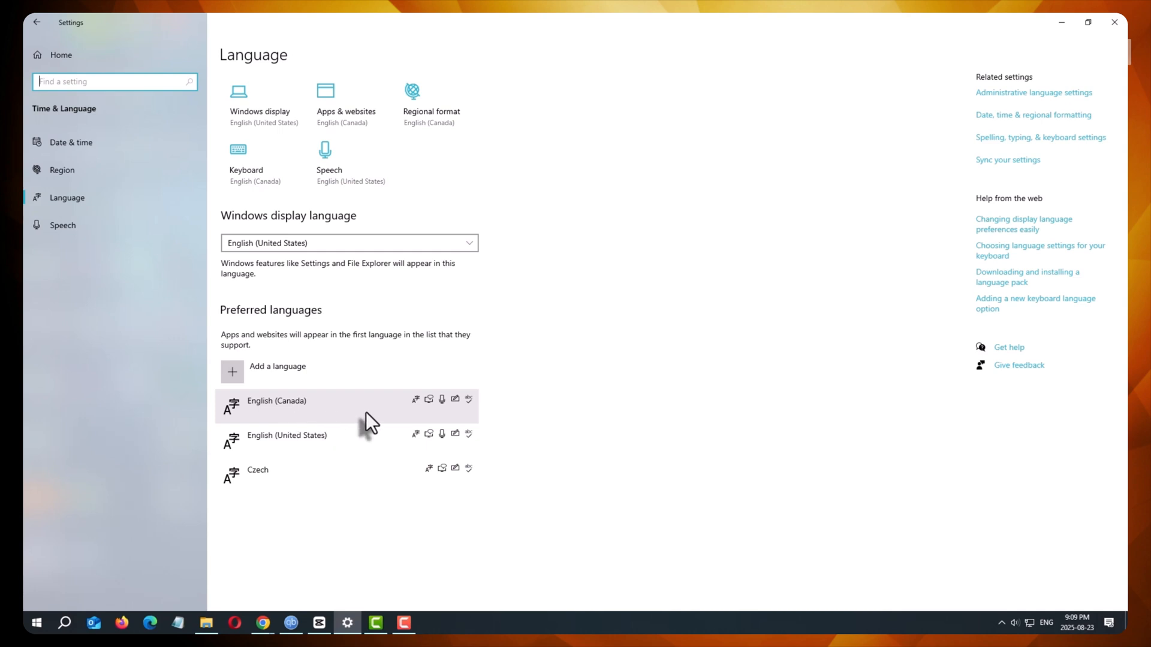
{"action": "mouse_move", "coordinate": [336, 417]}
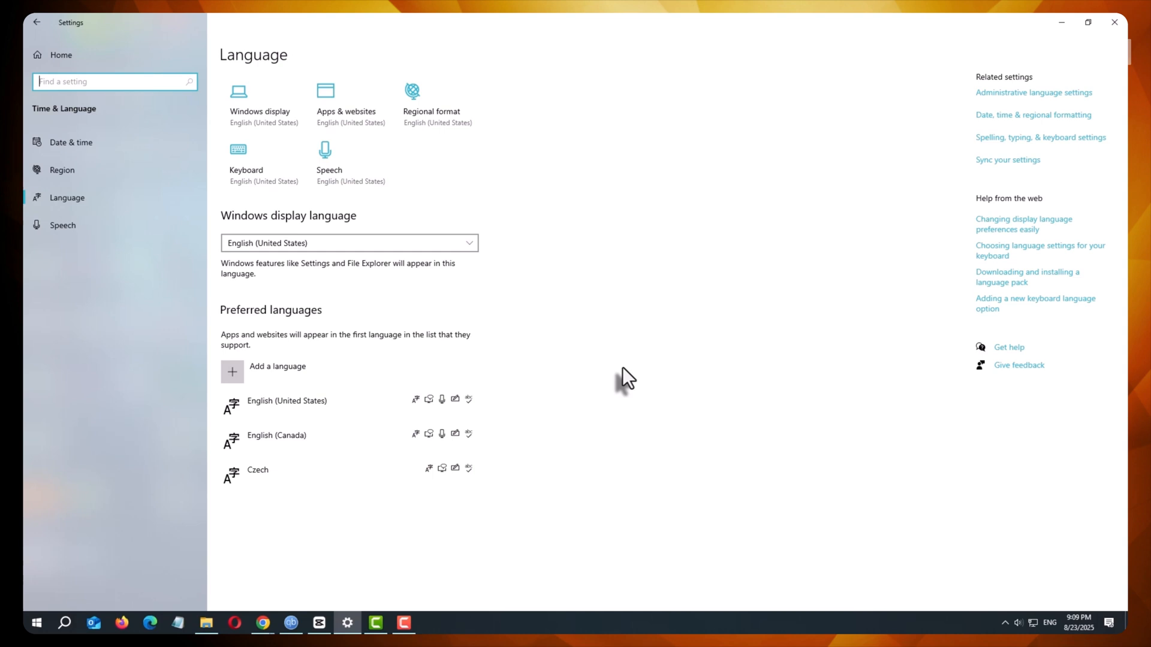
{"action": "mouse_move", "coordinate": [644, 398]}
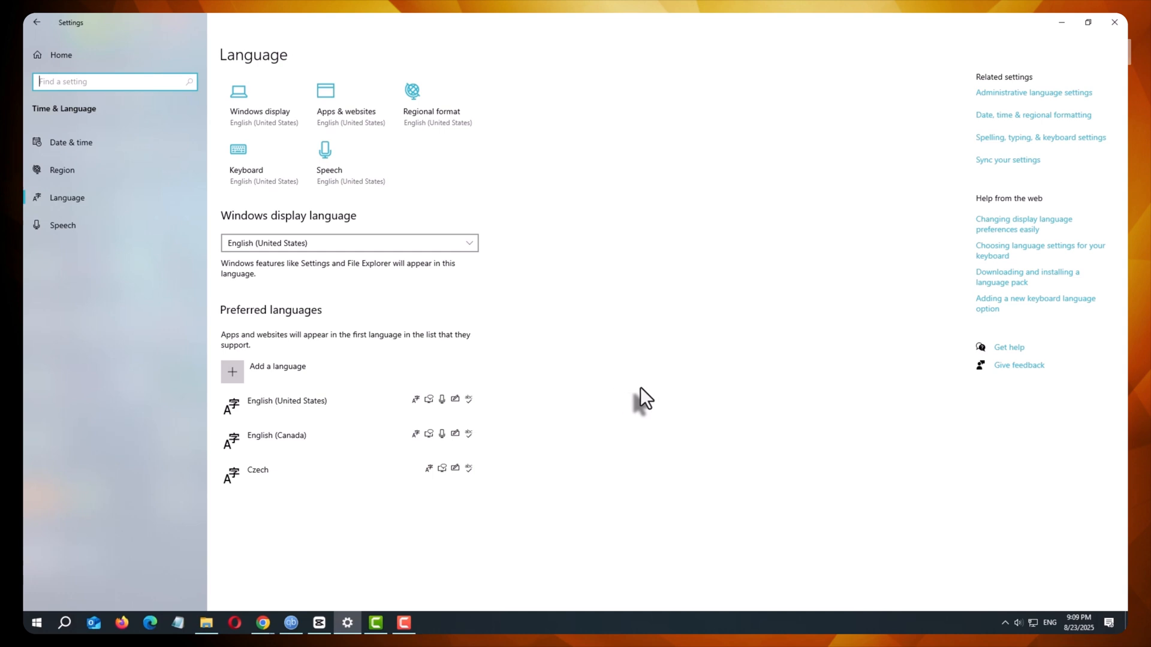
{"action": "mouse_move", "coordinate": [326, 443]}
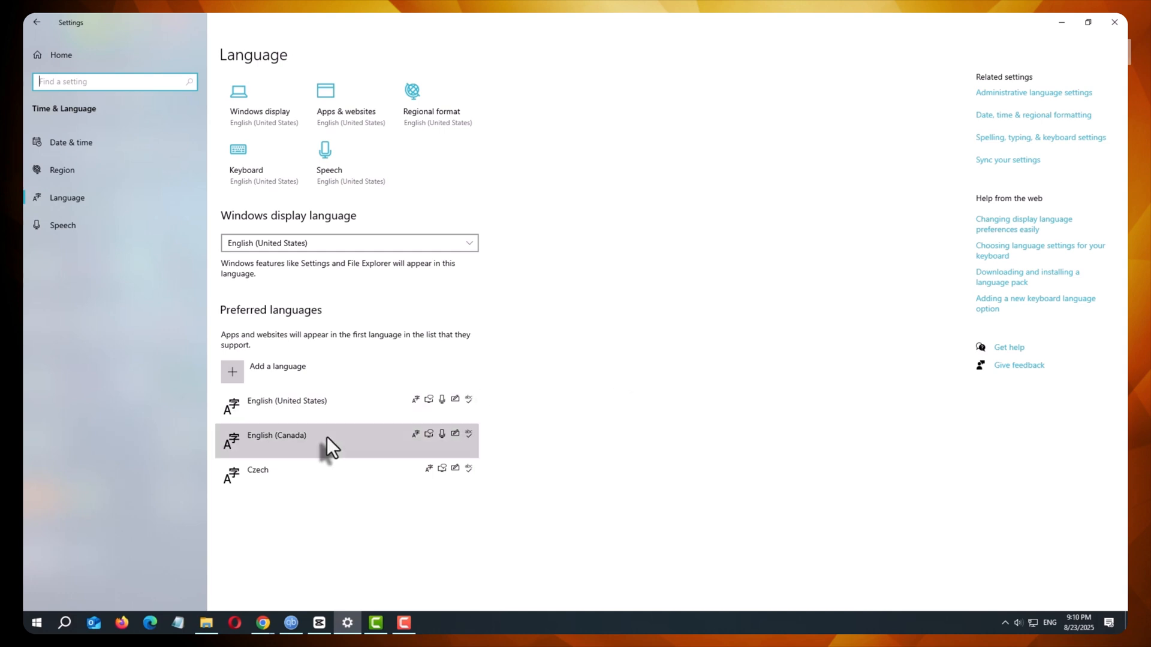